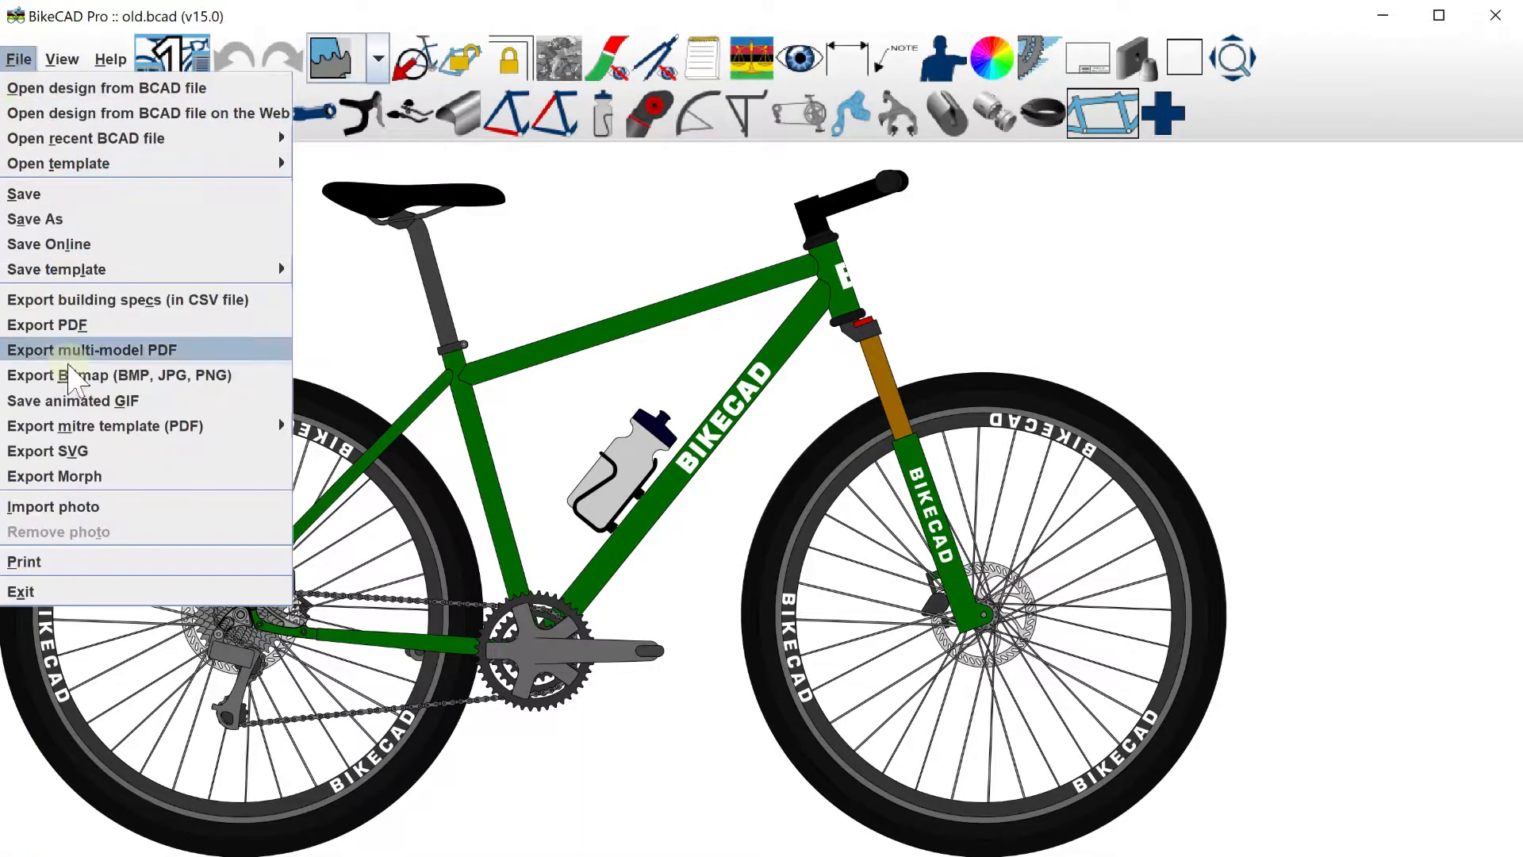
Start Export Morph and choose old.bcad as the model to morph into.
{"action": "left_click", "coordinate": [54, 476]}
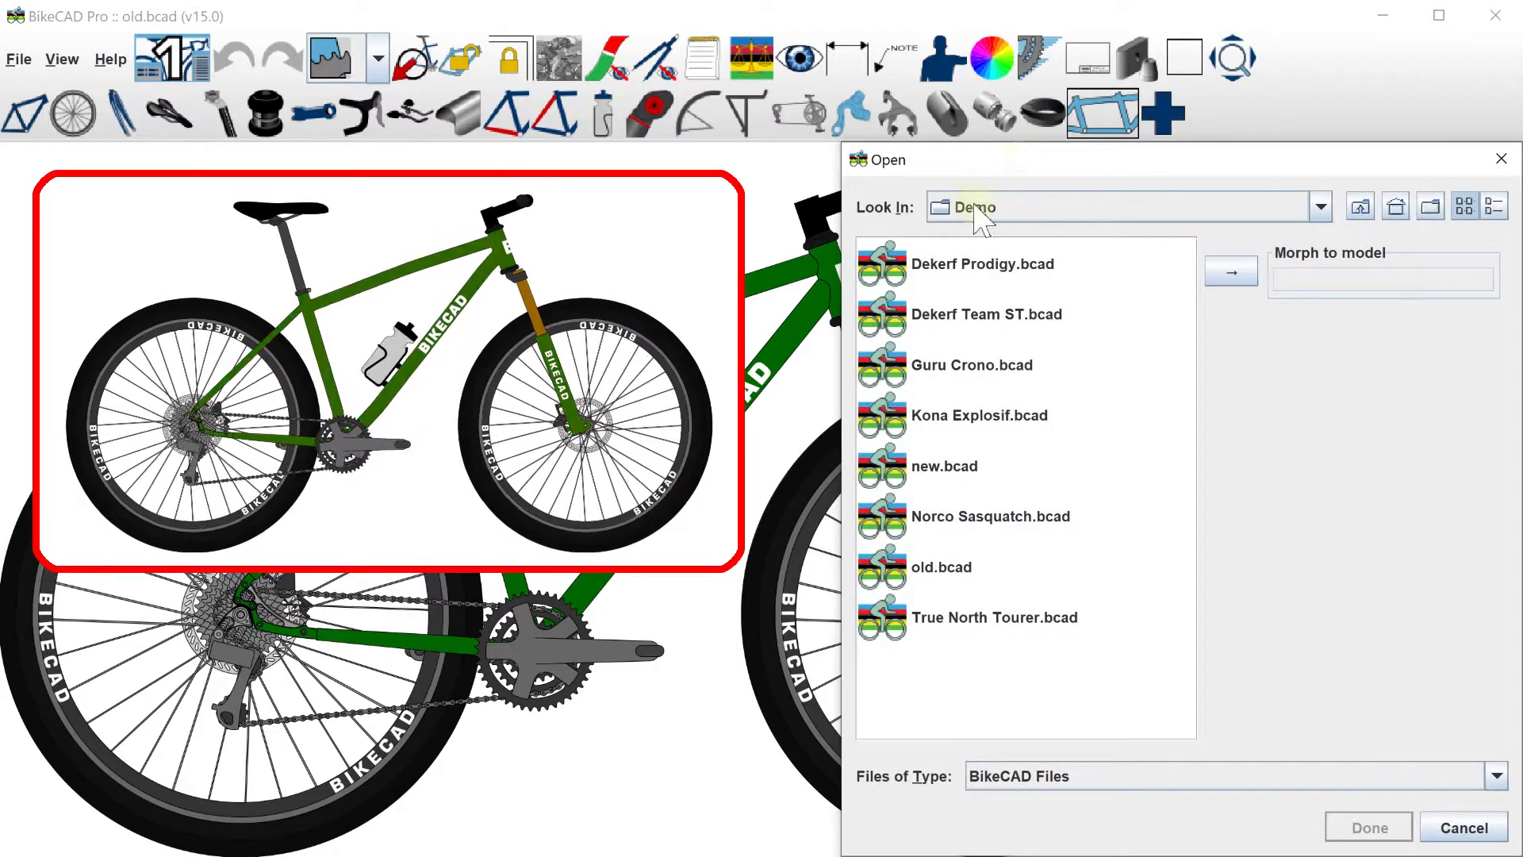
{"action": "left_click", "coordinate": [943, 467]}
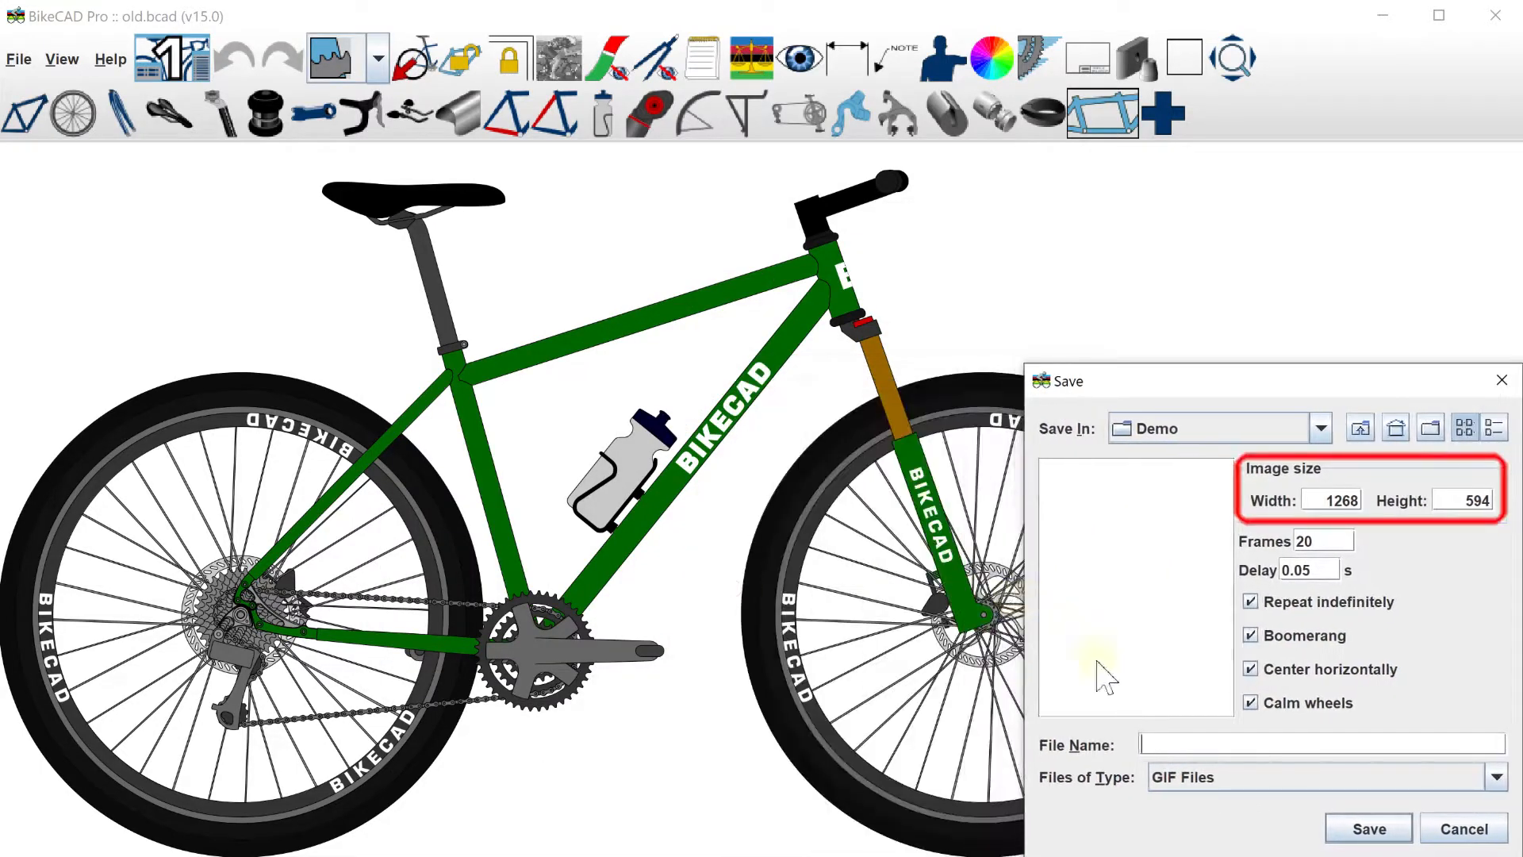
Name the GIF 'My animation', enable Repeat indefinitely, Boomerang, Center horizontally and Calm wheels, and save.
{"action": "type", "text": "My animation"}
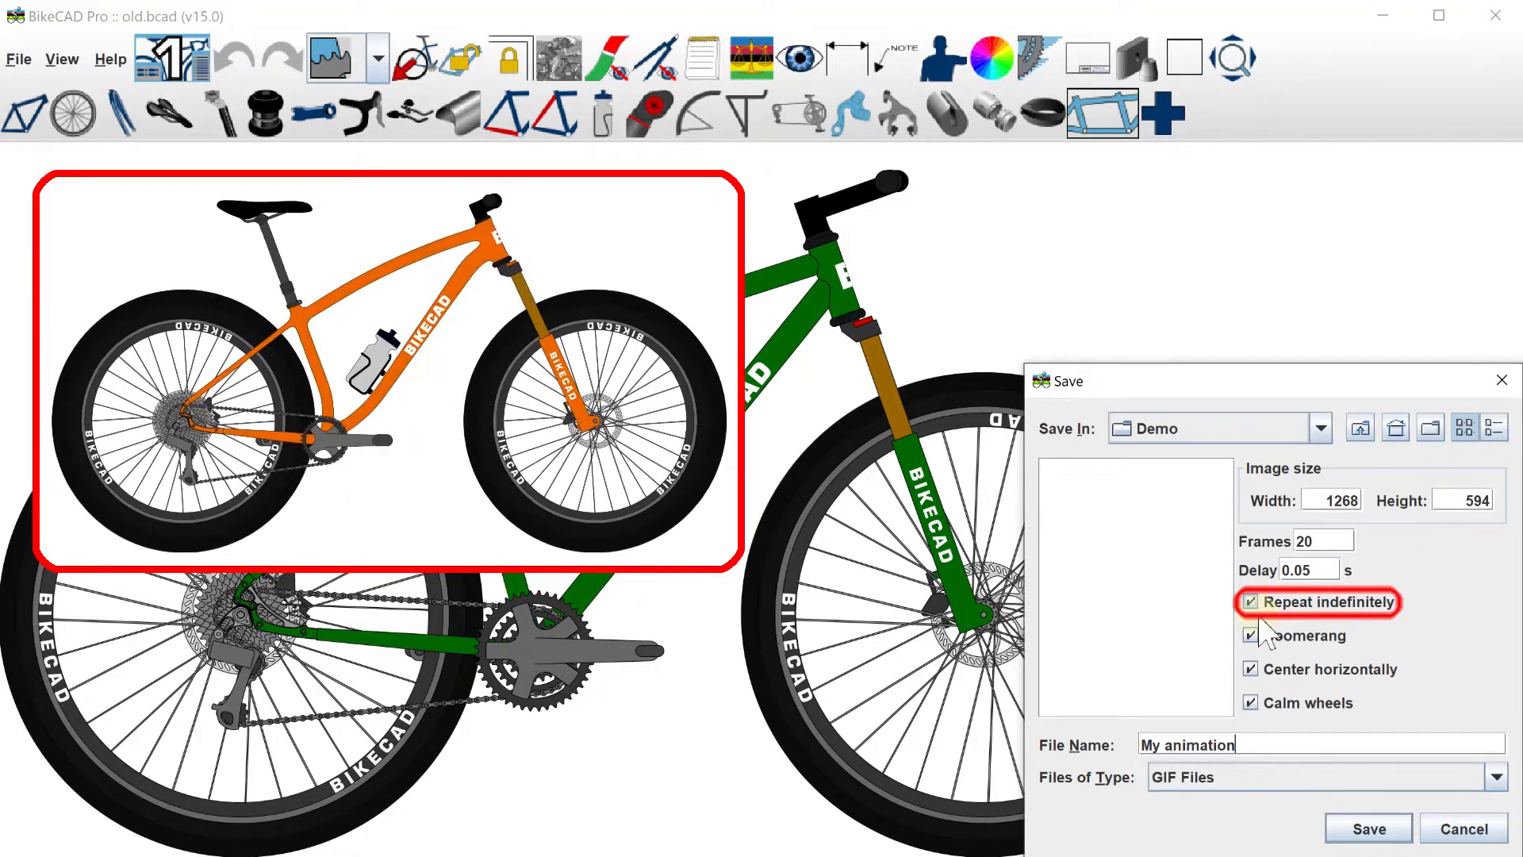
{"action": "left_click", "coordinate": [1250, 634]}
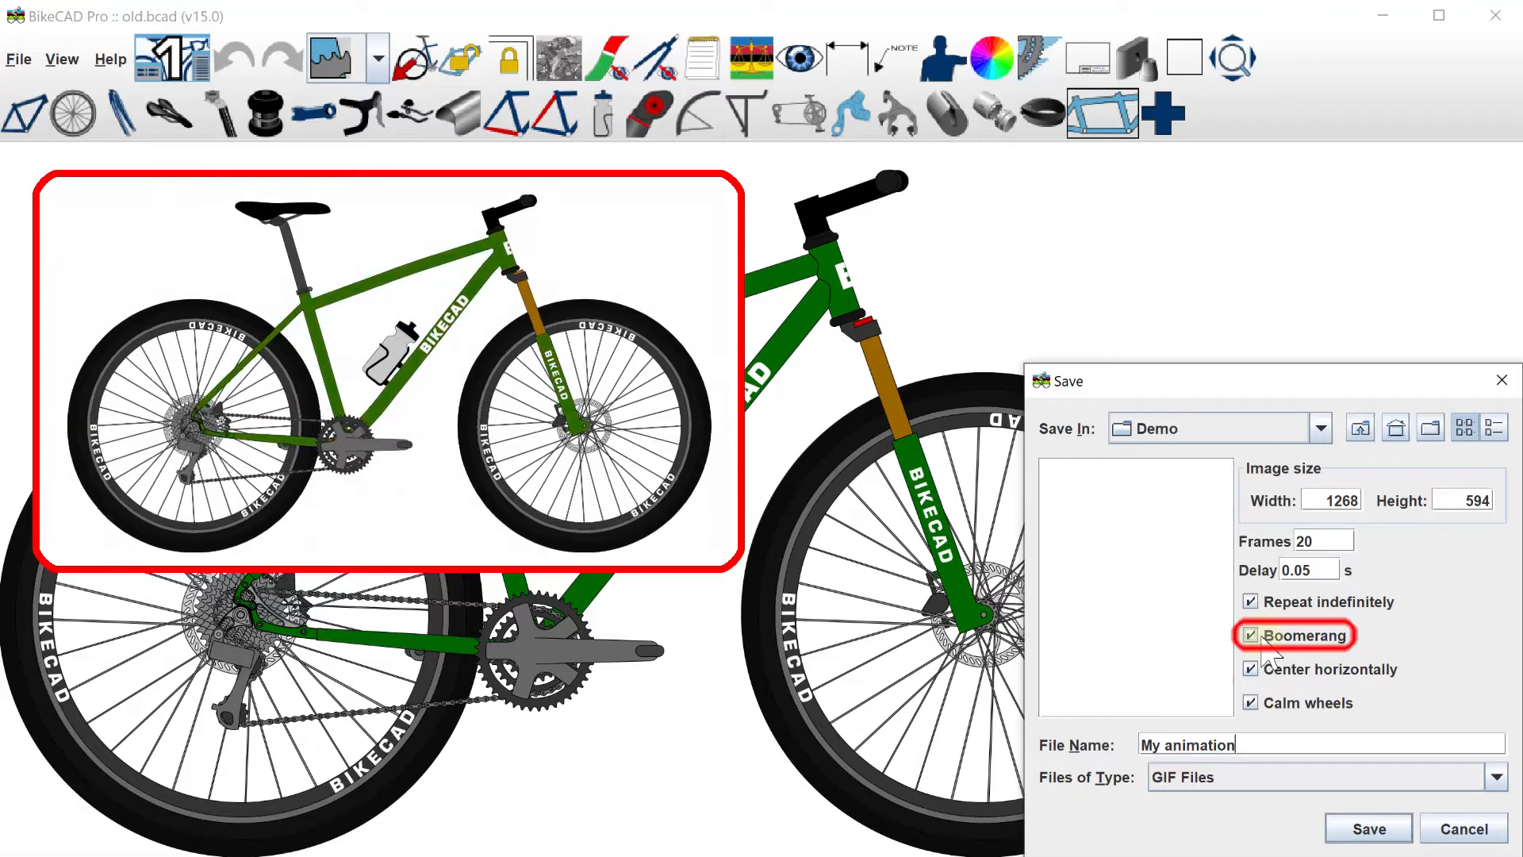
{"action": "left_click", "coordinate": [1252, 668]}
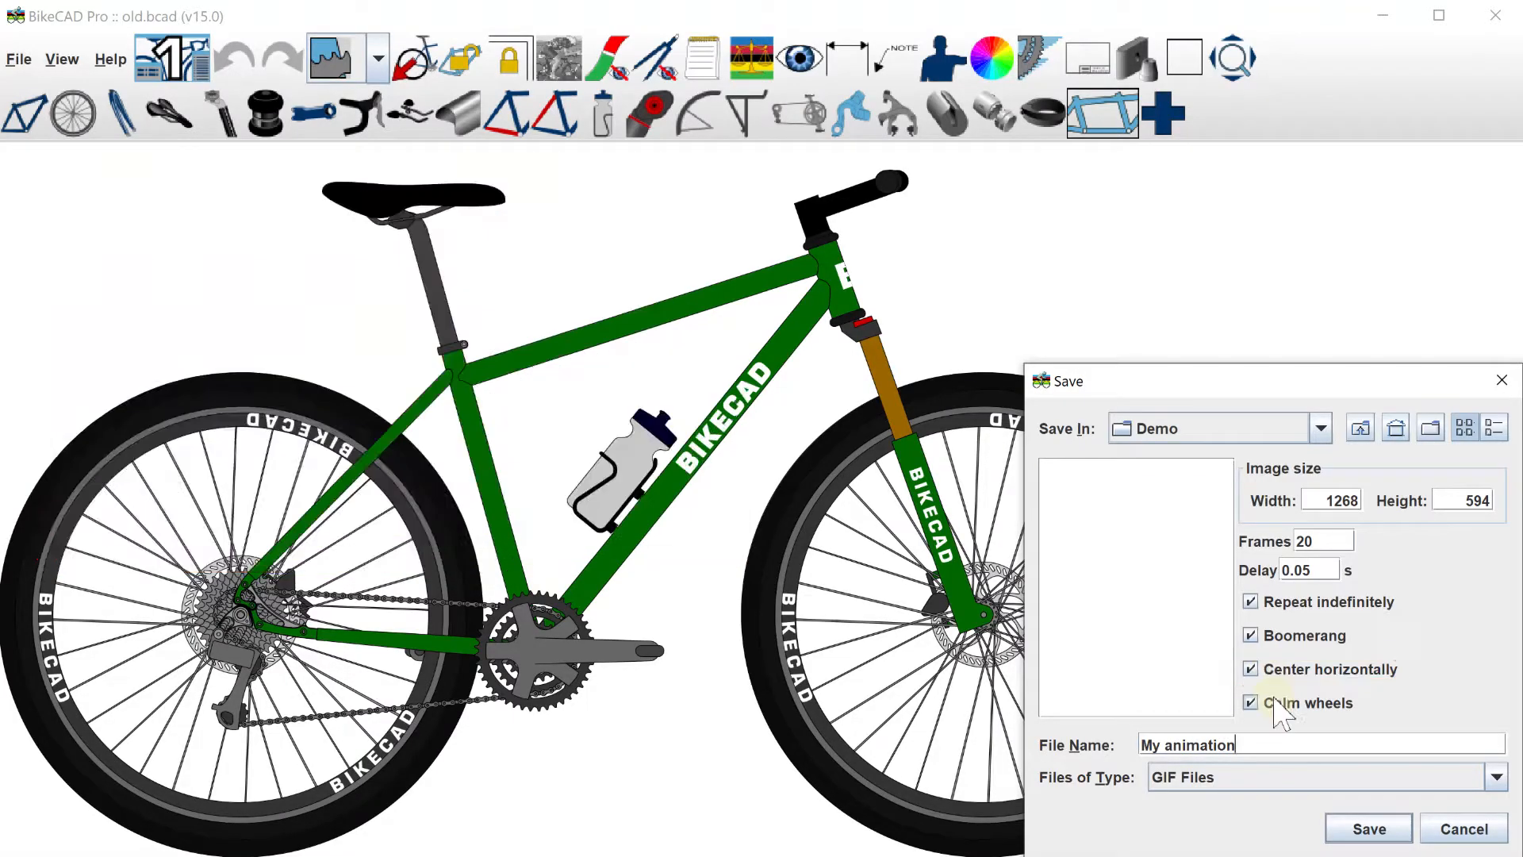
{"action": "left_click", "coordinate": [1251, 703]}
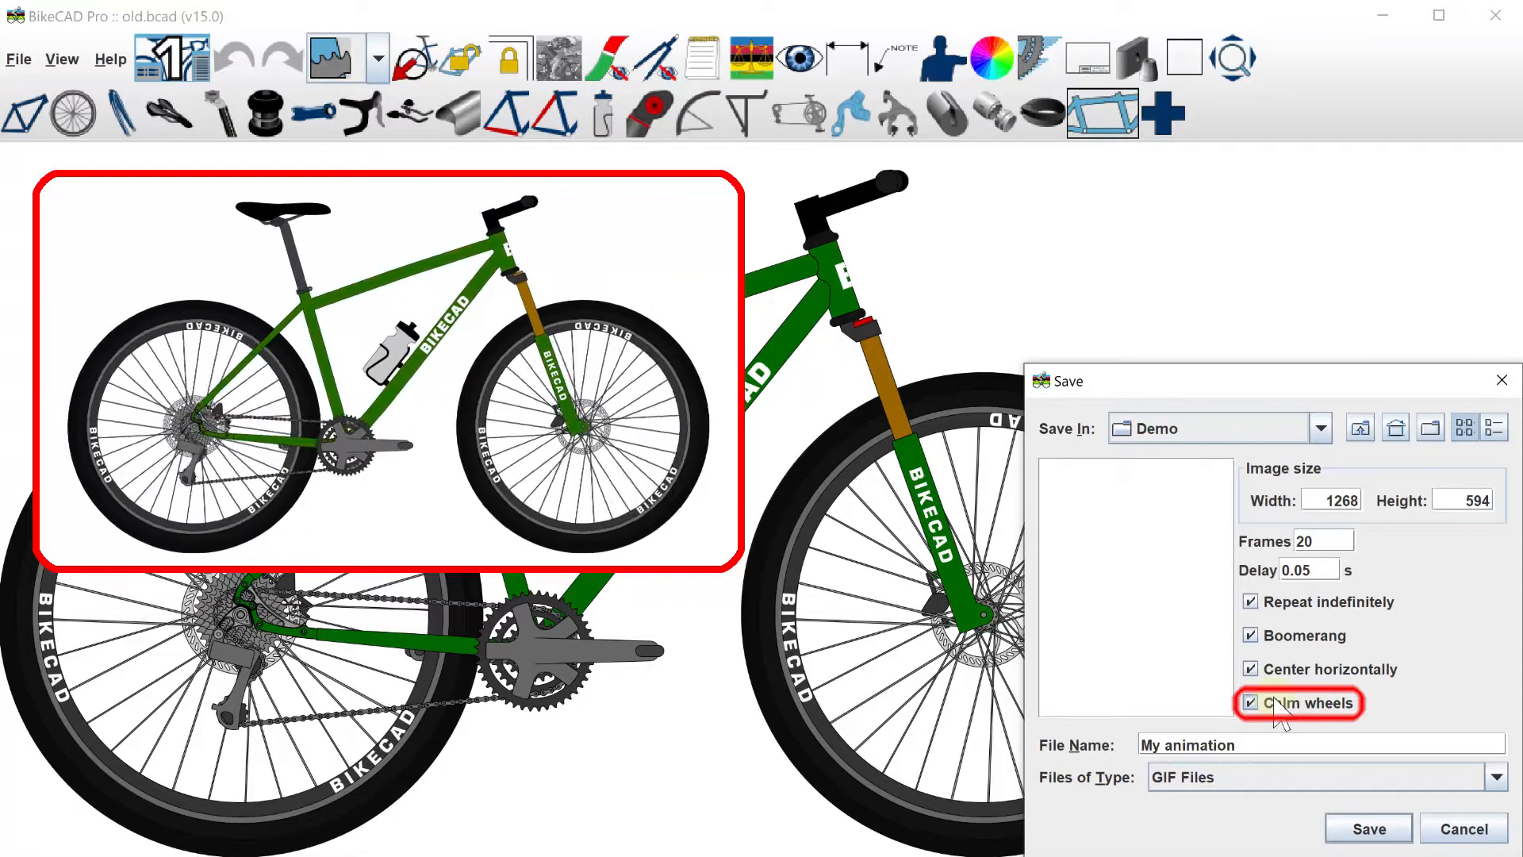
{"action": "left_click", "coordinate": [1366, 828]}
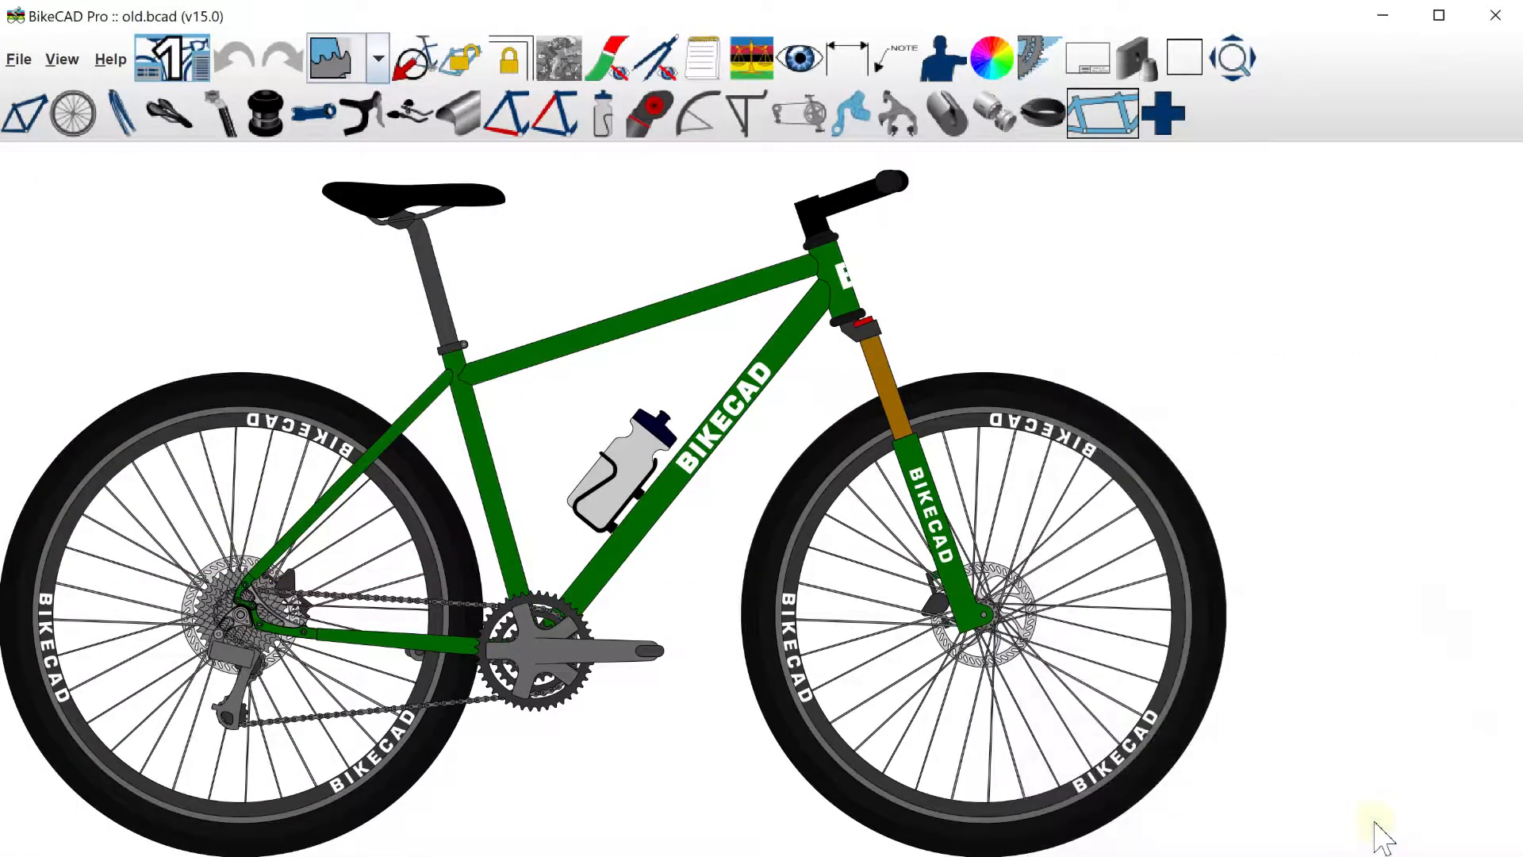
Show the two red time-trial designs side by side and lock one of them.
{"action": "left_click", "coordinate": [417, 57]}
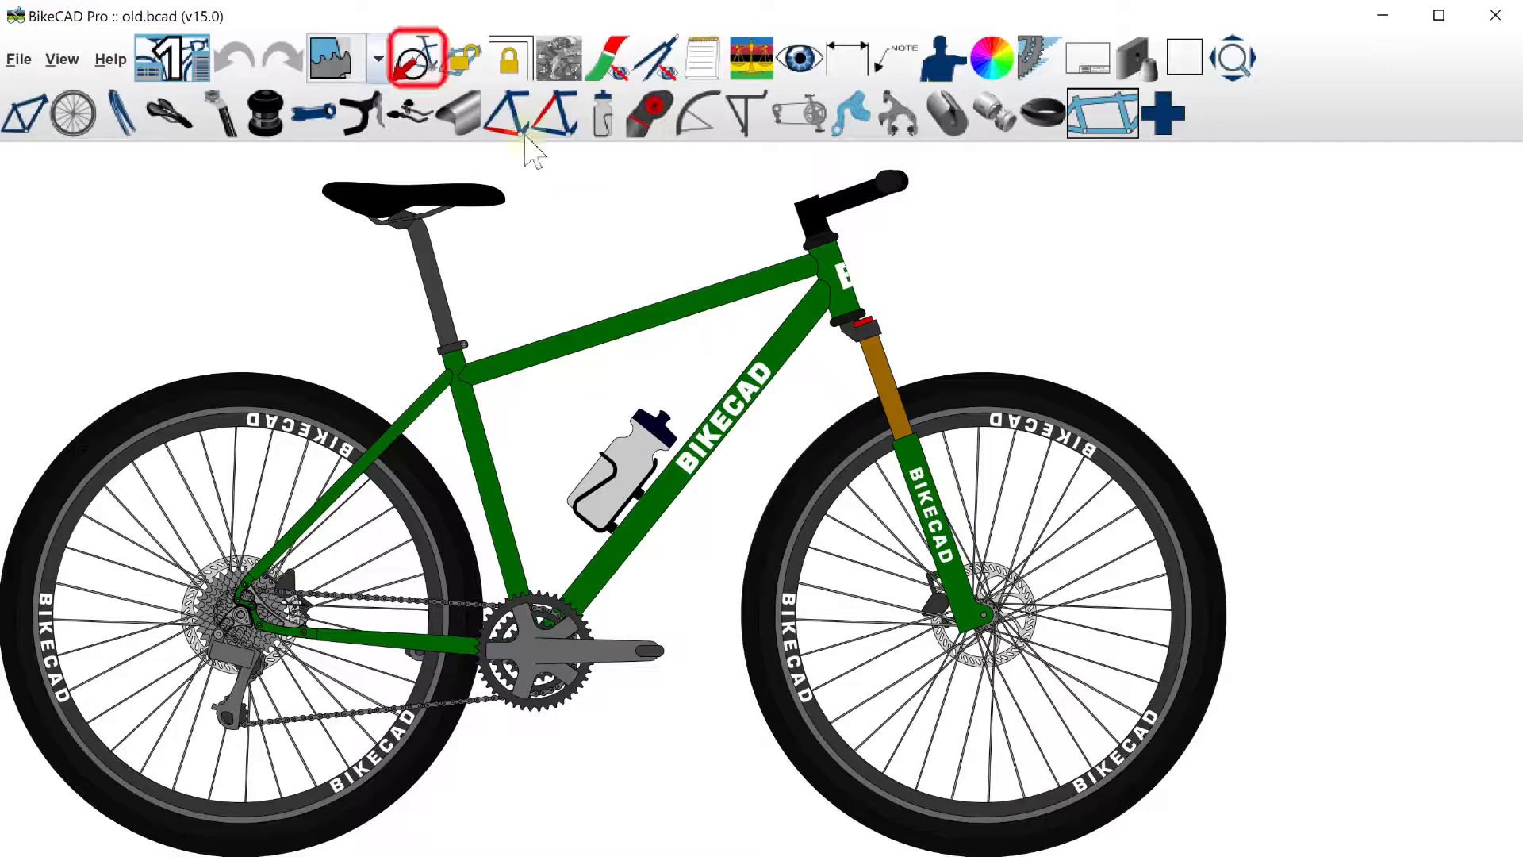
{"action": "left_click", "coordinate": [416, 57]}
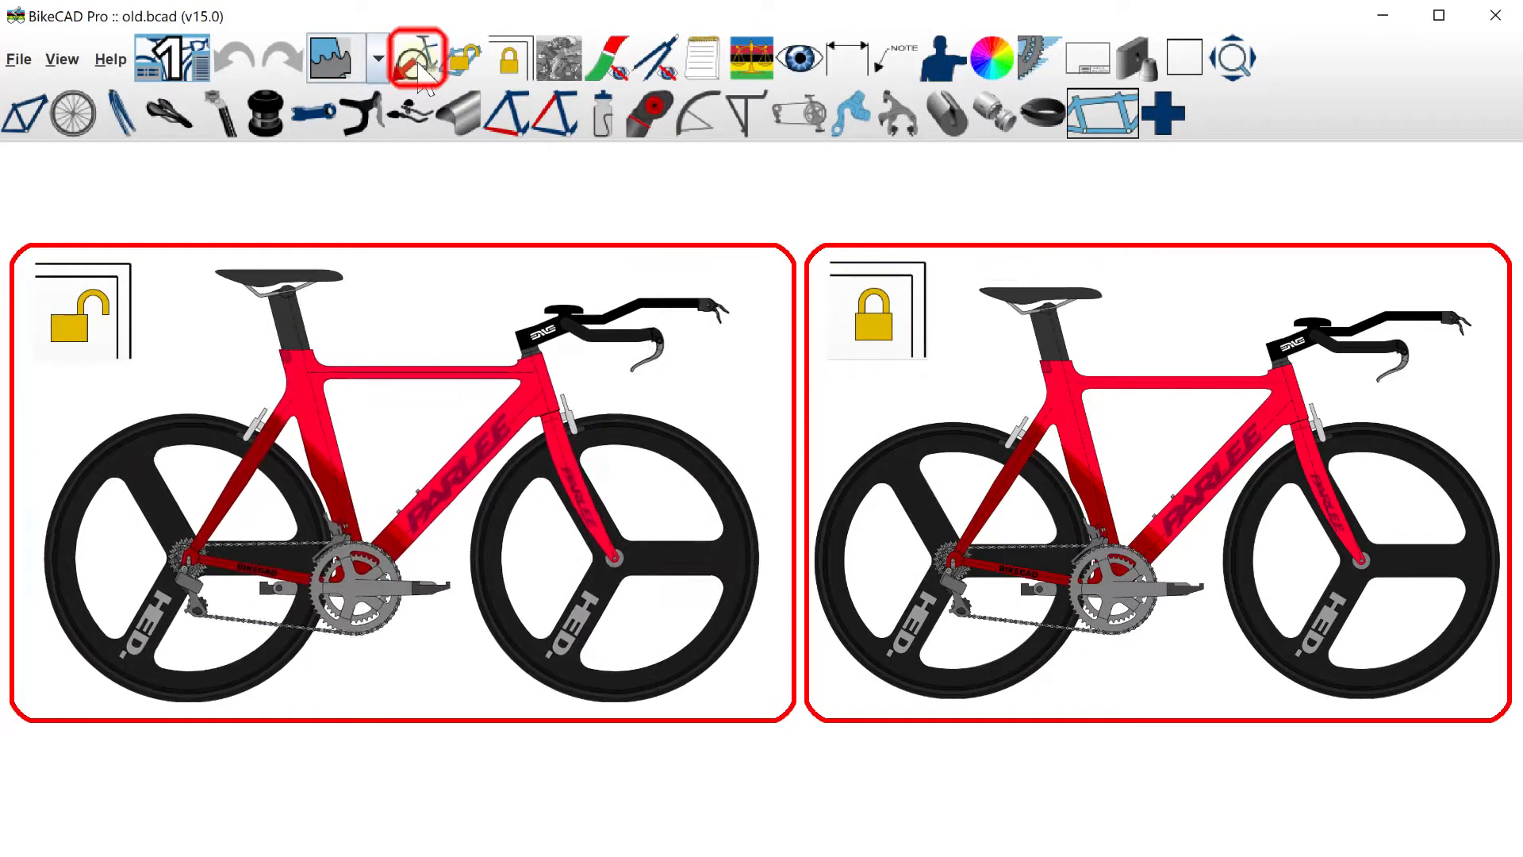
{"action": "left_click", "coordinate": [509, 59]}
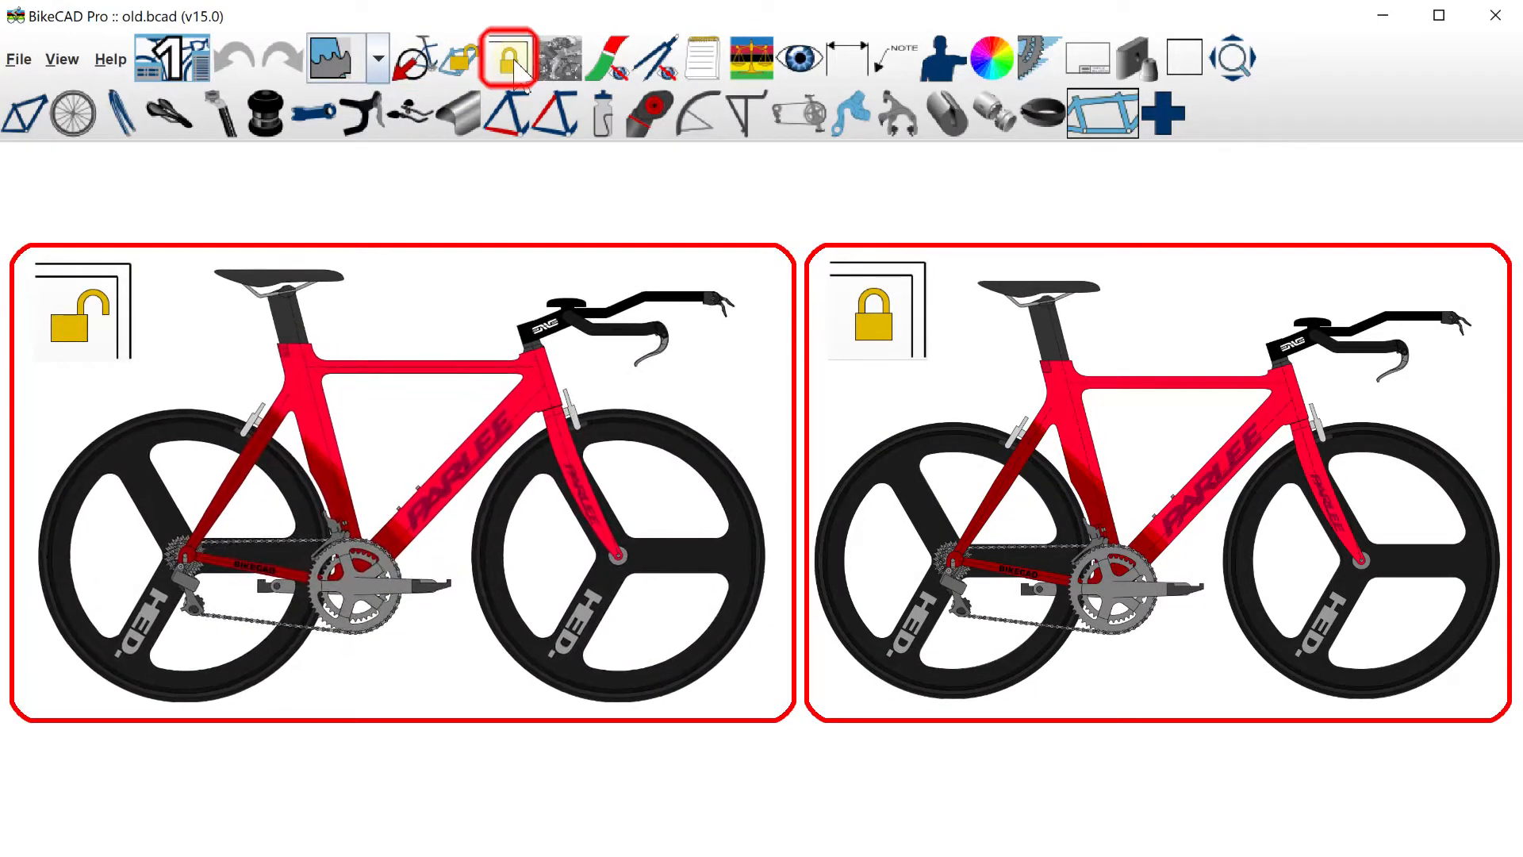